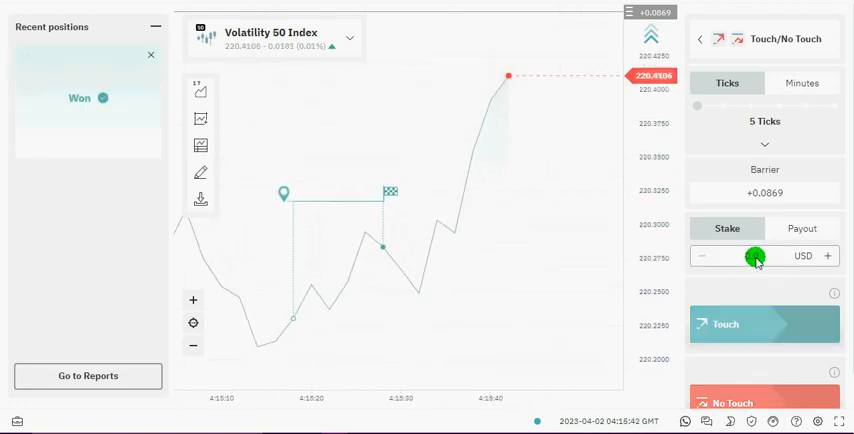
Enter a 6 USD stake for the 5-tick Touch/No Touch contract on Volatility 50 Index.
click(750, 256)
text(6)
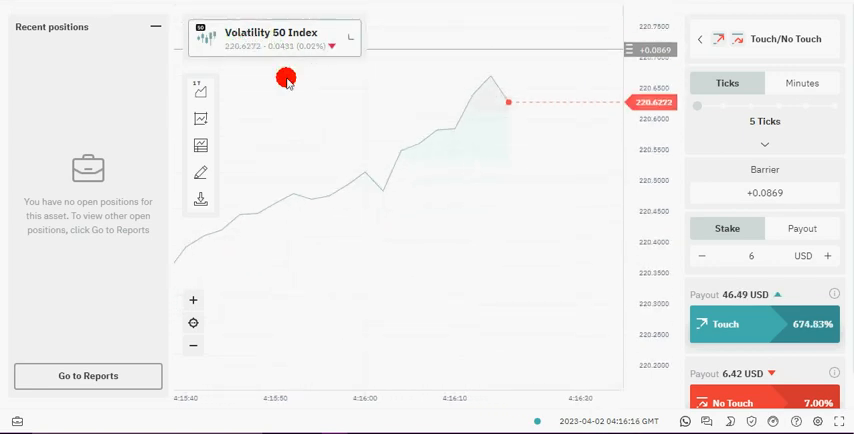
click(272, 32)
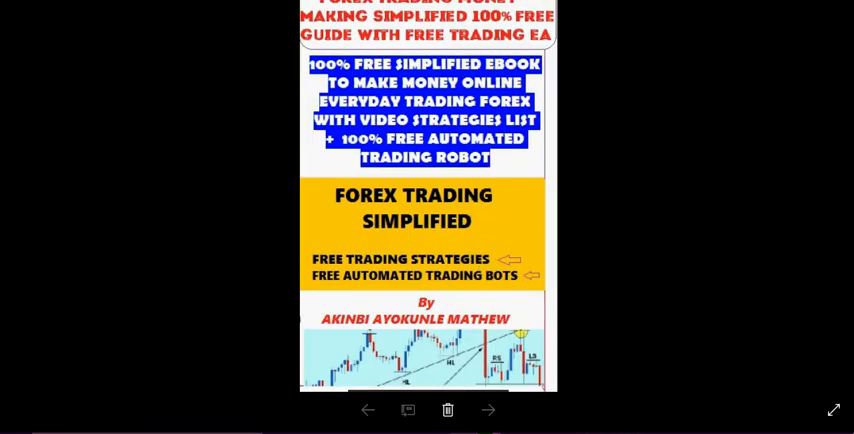
Advance to the next promo image, then bring up the text page with purchase and sign-up links.
click(488, 410)
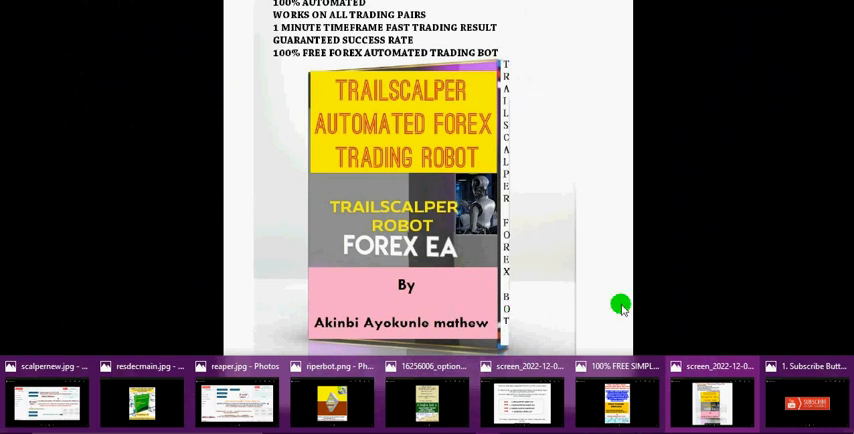
click(804, 402)
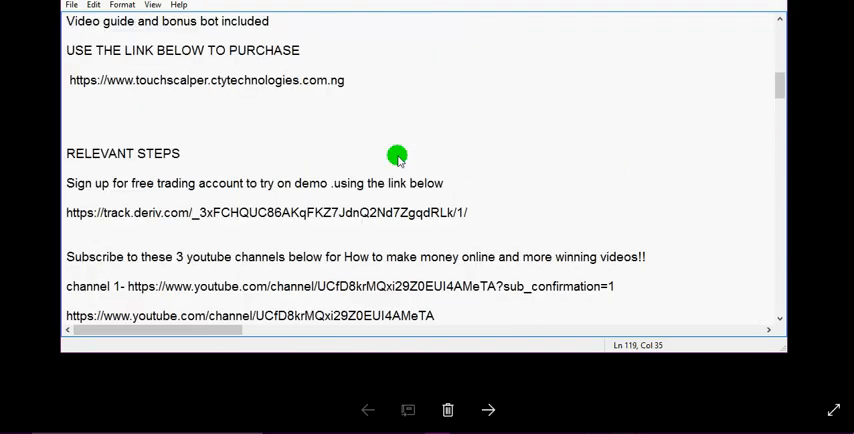
Scroll the notes to the Exness sign-up links and the Google Drive ebook download links.
scroll(up, 3)
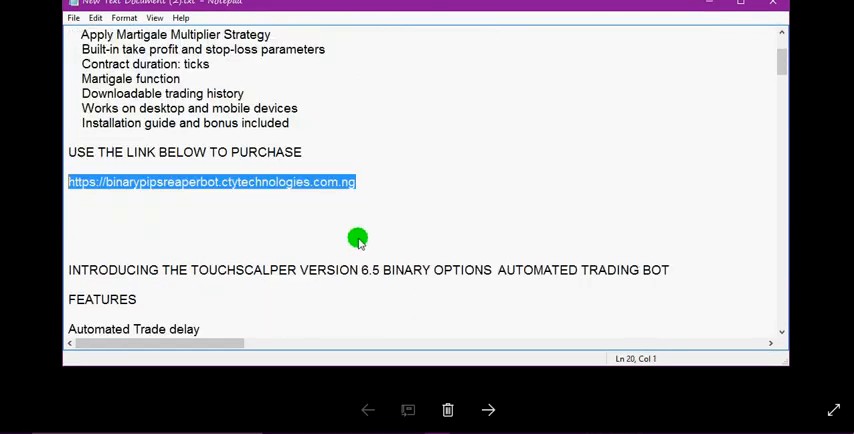
scroll(down, 3)
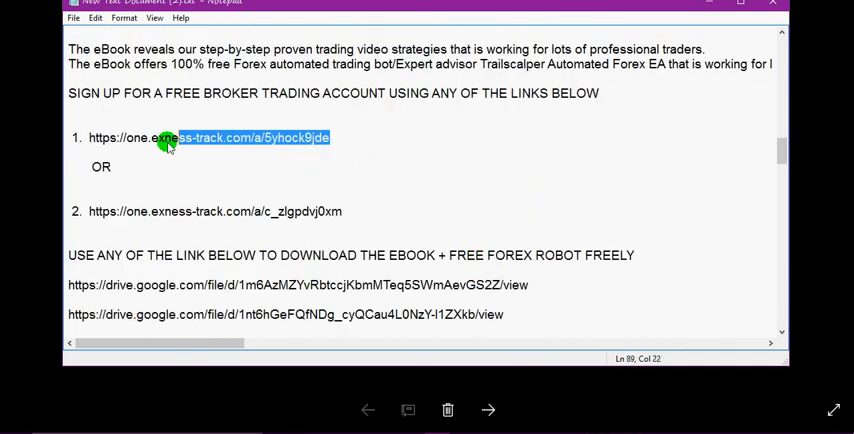
scroll(down, 3)
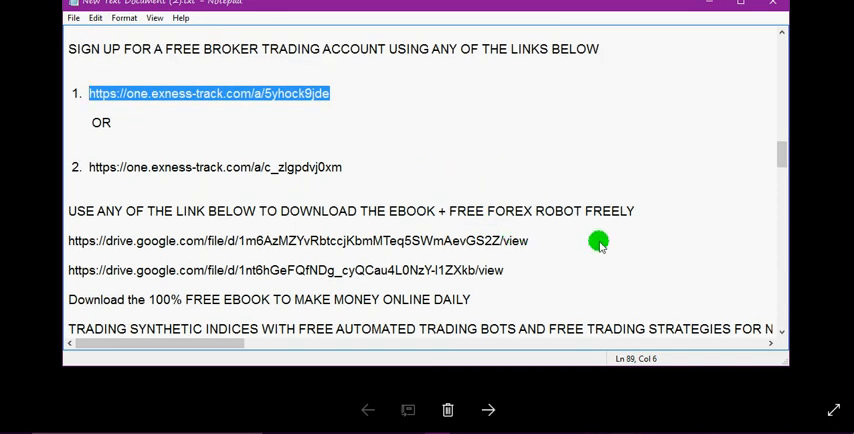
mouse_move(520, 280)
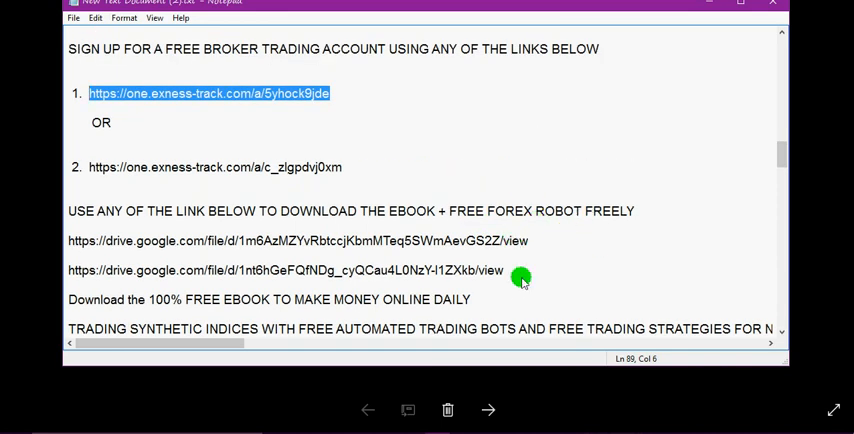